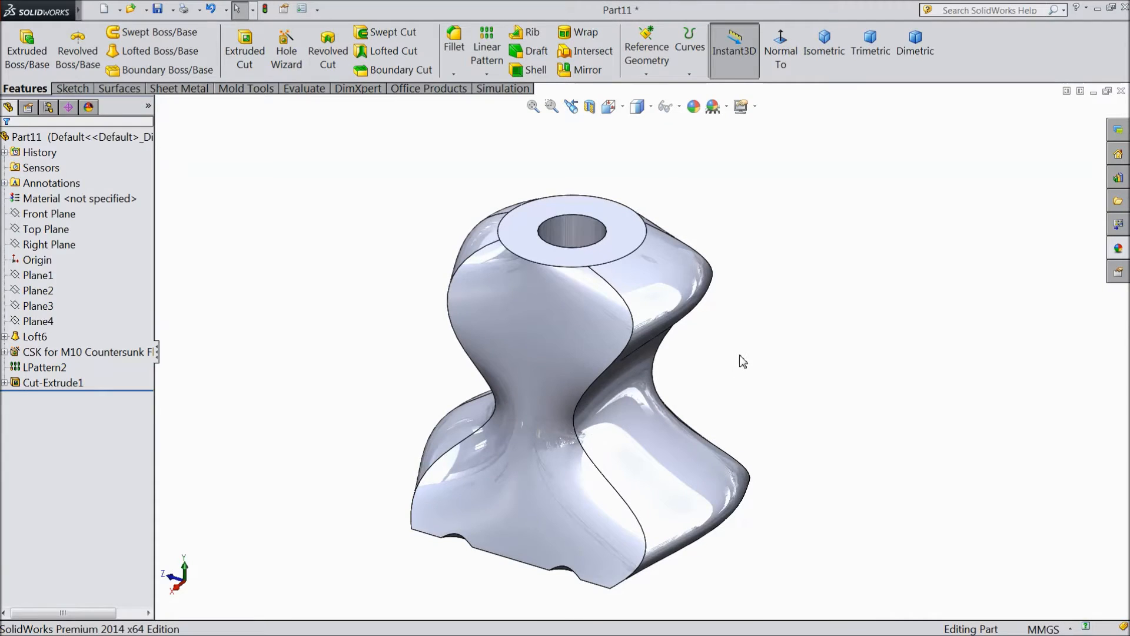
pyautogui.moveTo(748, 338)
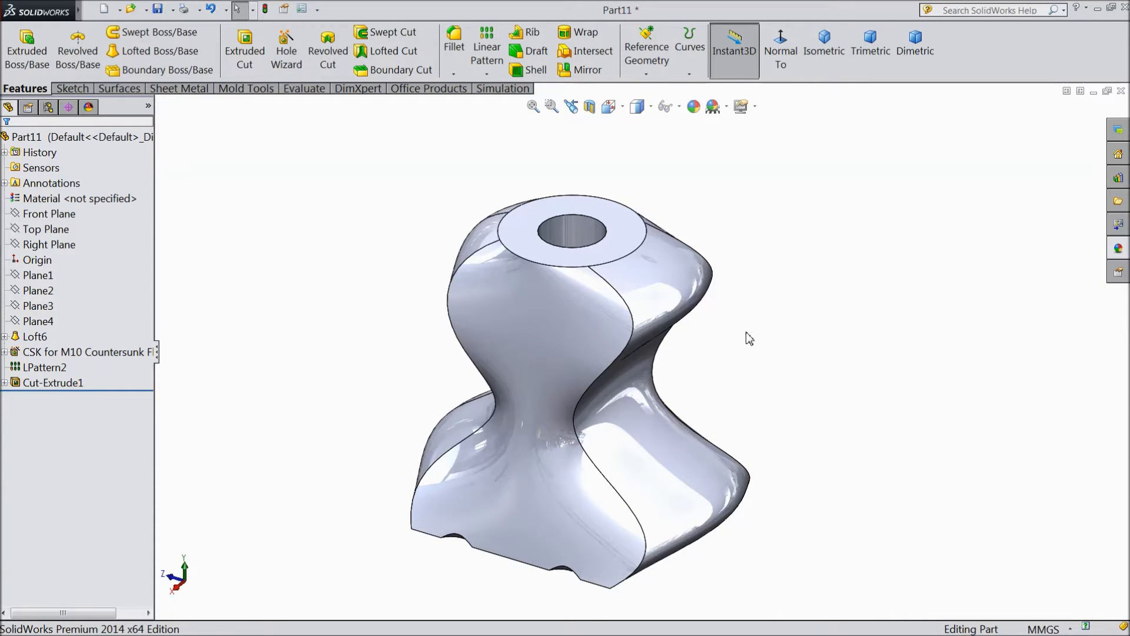
pyautogui.moveTo(675, 179)
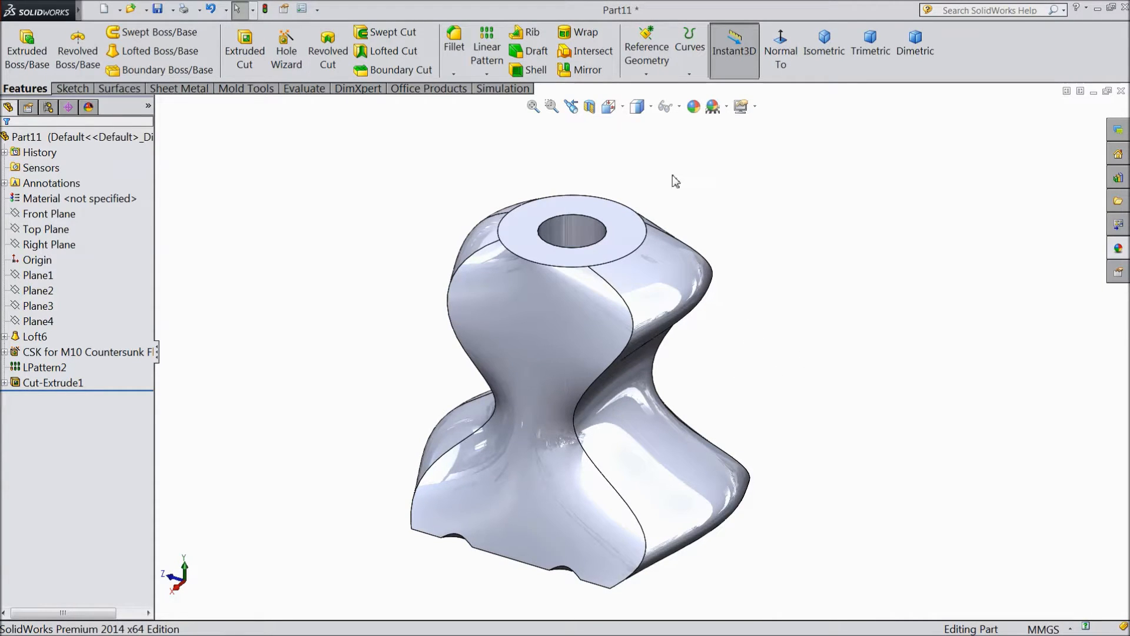
pyautogui.moveTo(609, 107)
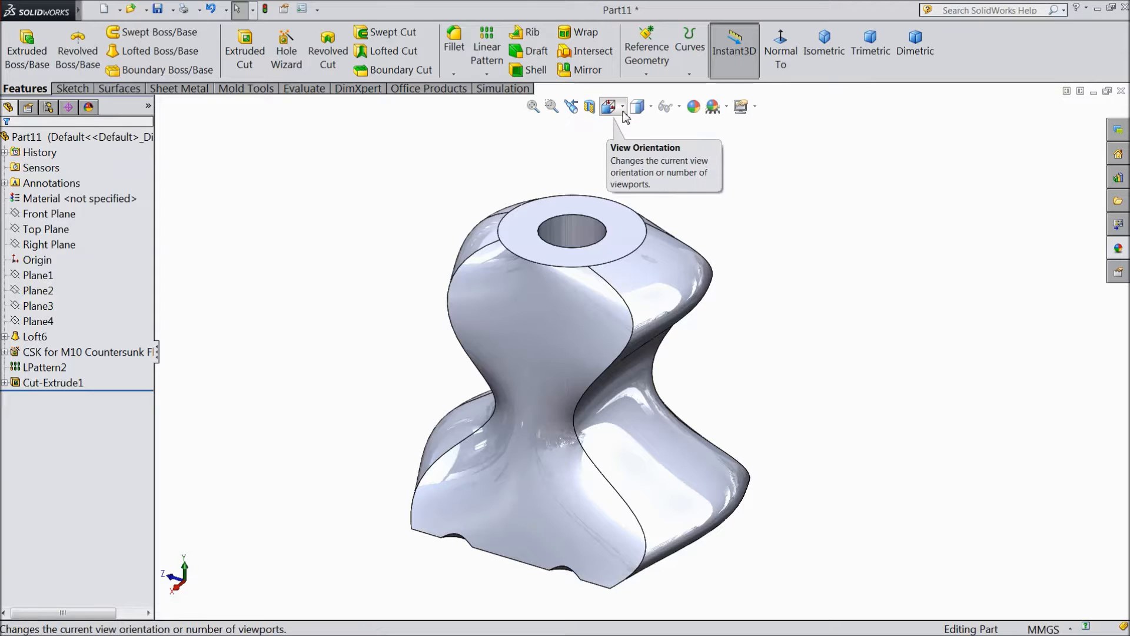
pyautogui.moveTo(692, 169)
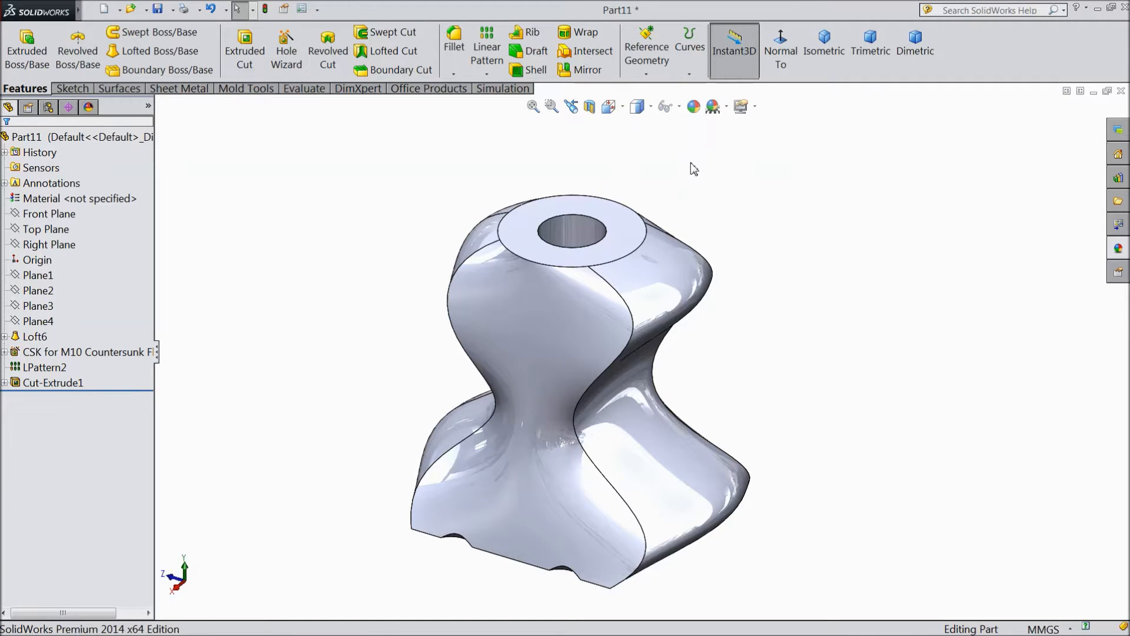
# - Set the display style to Shaded so the loft shows no edge lines
pyautogui.click(566, 388)
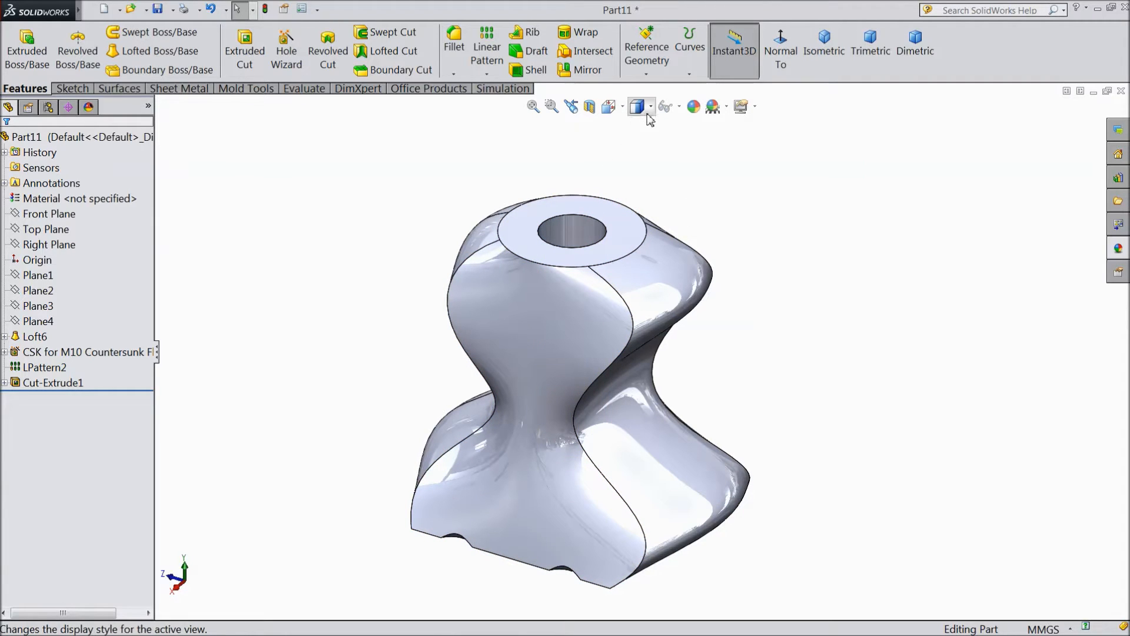
pyautogui.moveTo(636, 107)
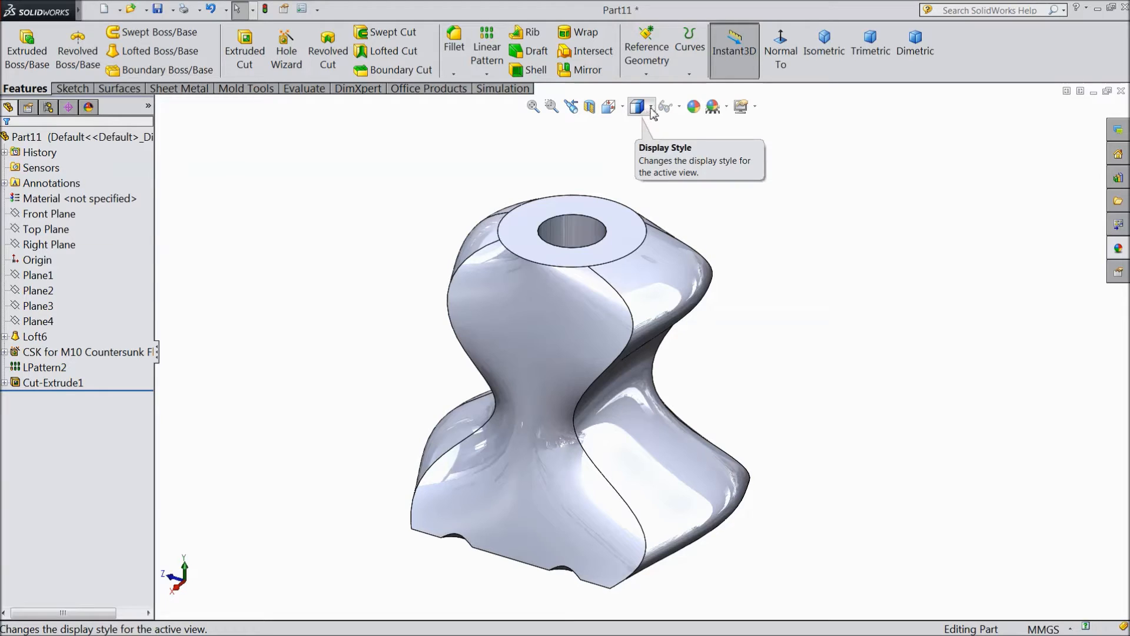
pyautogui.click(639, 107)
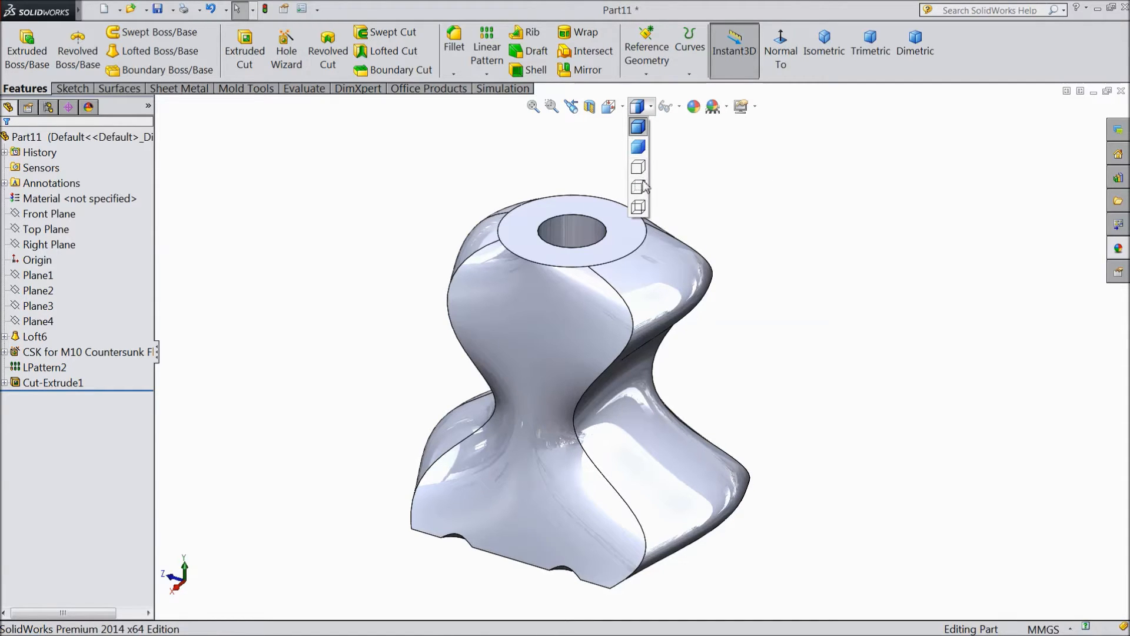
pyautogui.moveTo(637, 126)
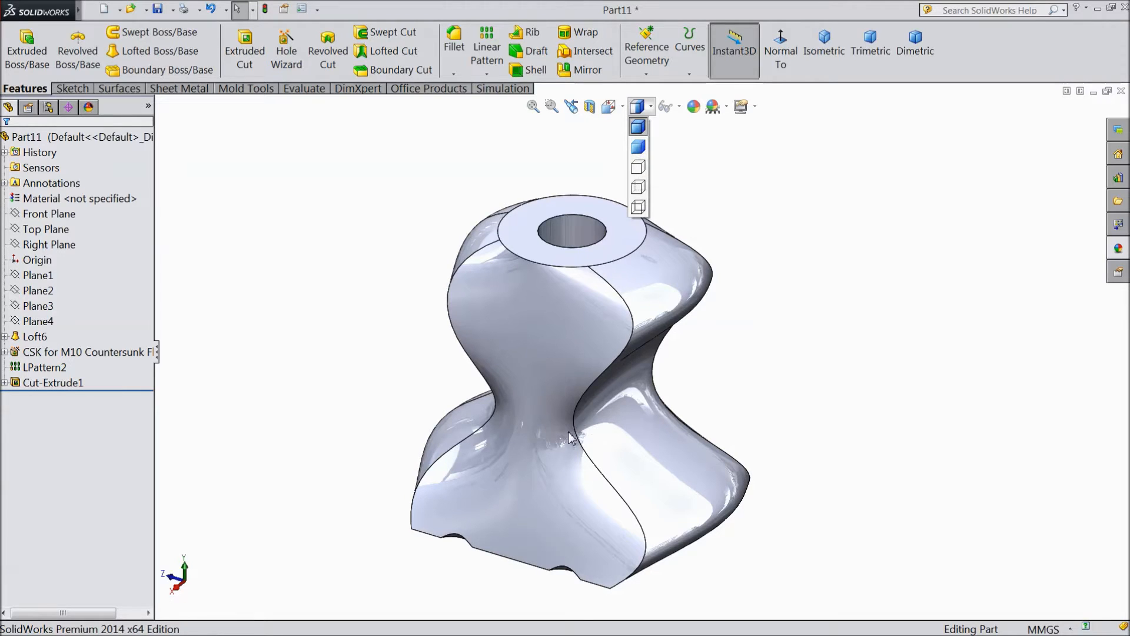
pyautogui.moveTo(638, 150)
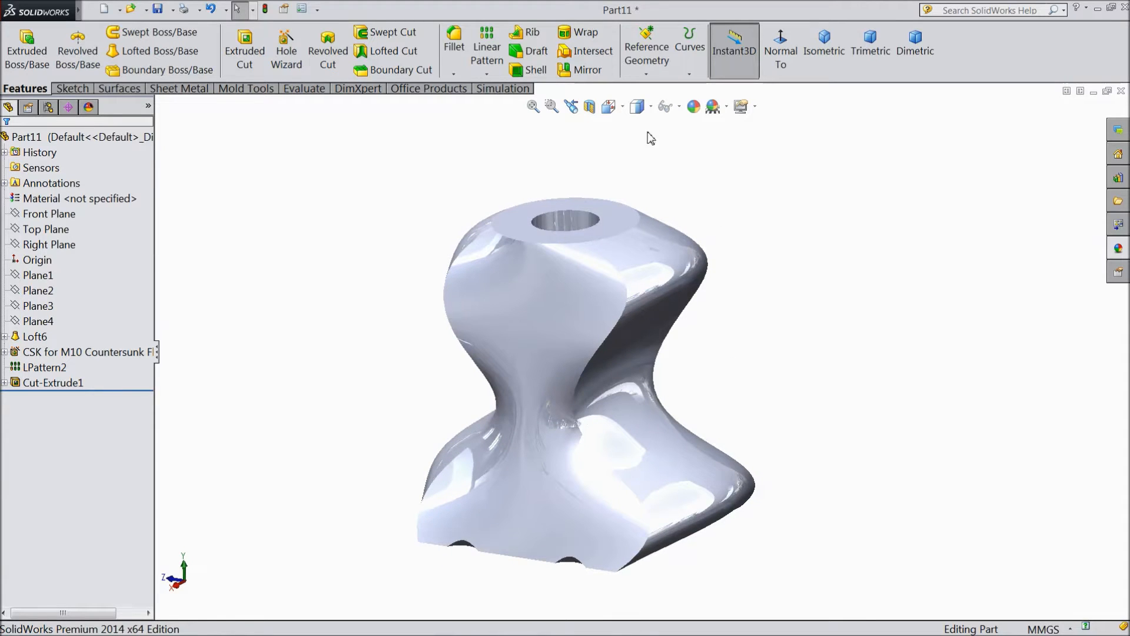
# - Show the part with Hidden Lines Removed, then as Hidden Lines Visible with dashed interior edges
pyautogui.click(646, 106)
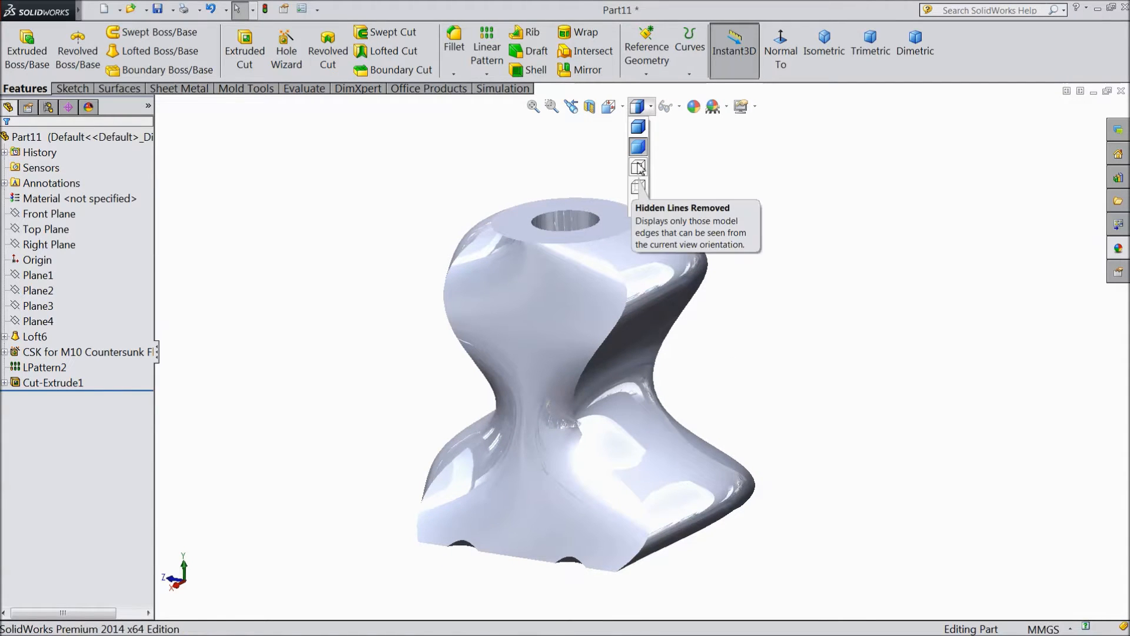
pyautogui.click(637, 166)
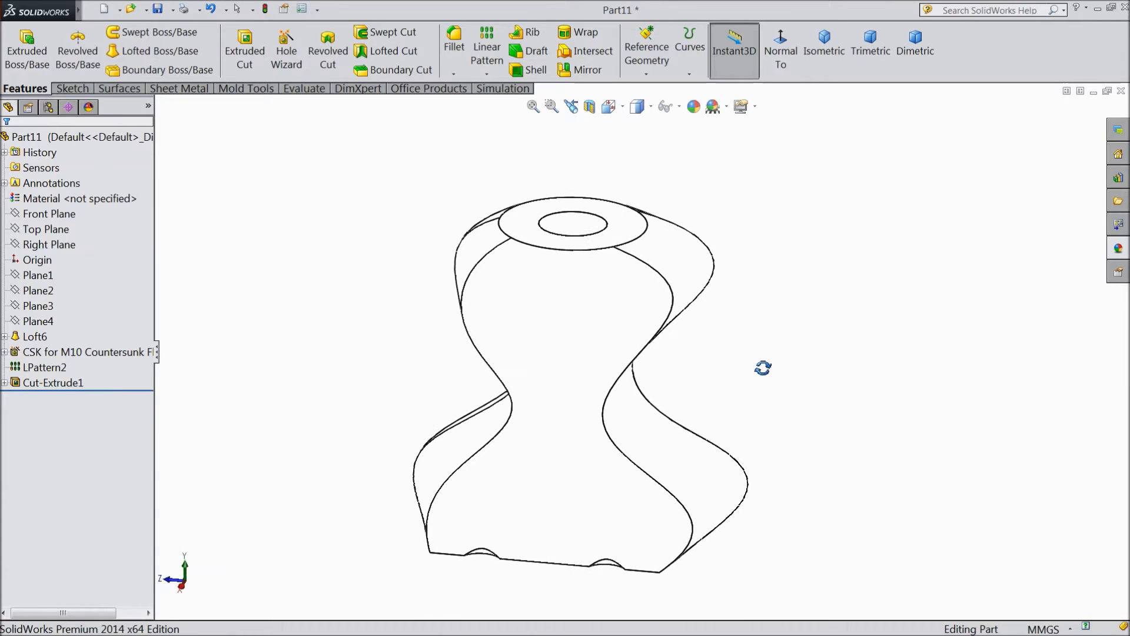
pyautogui.moveTo(637, 107)
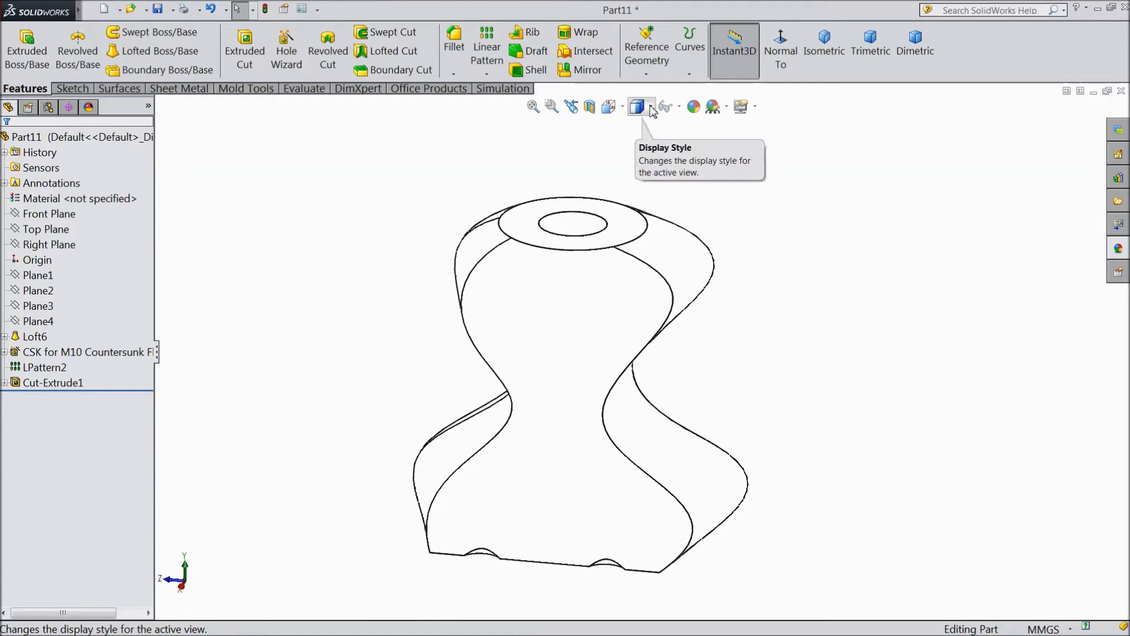
pyautogui.click(637, 106)
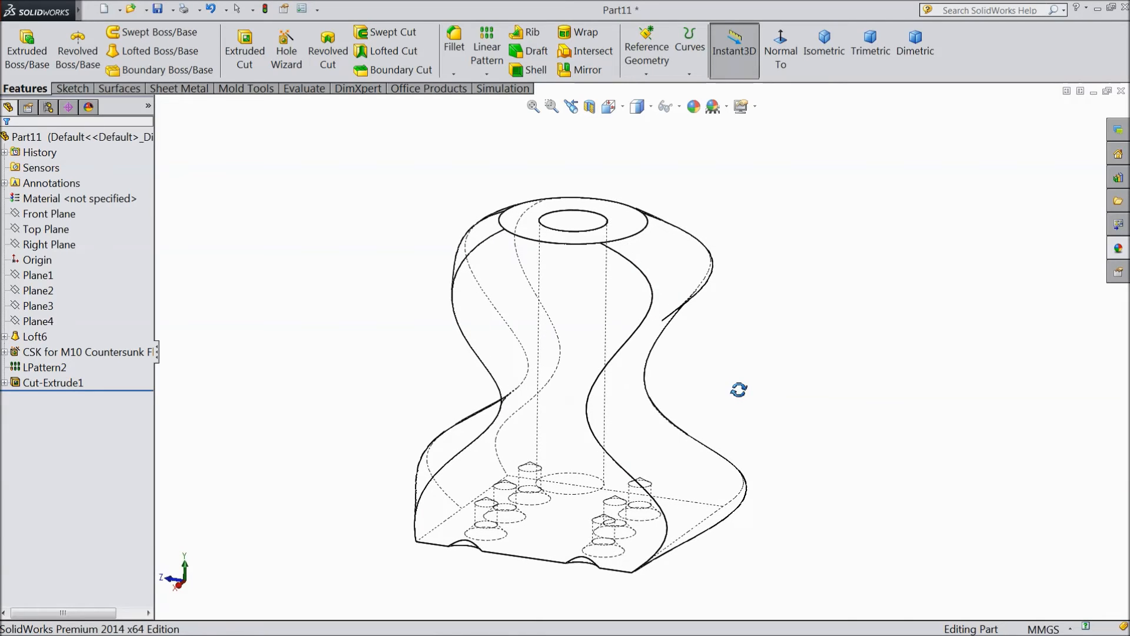
# - View the part as a full Wireframe, then restore Shaded With Edges
pyautogui.click(636, 107)
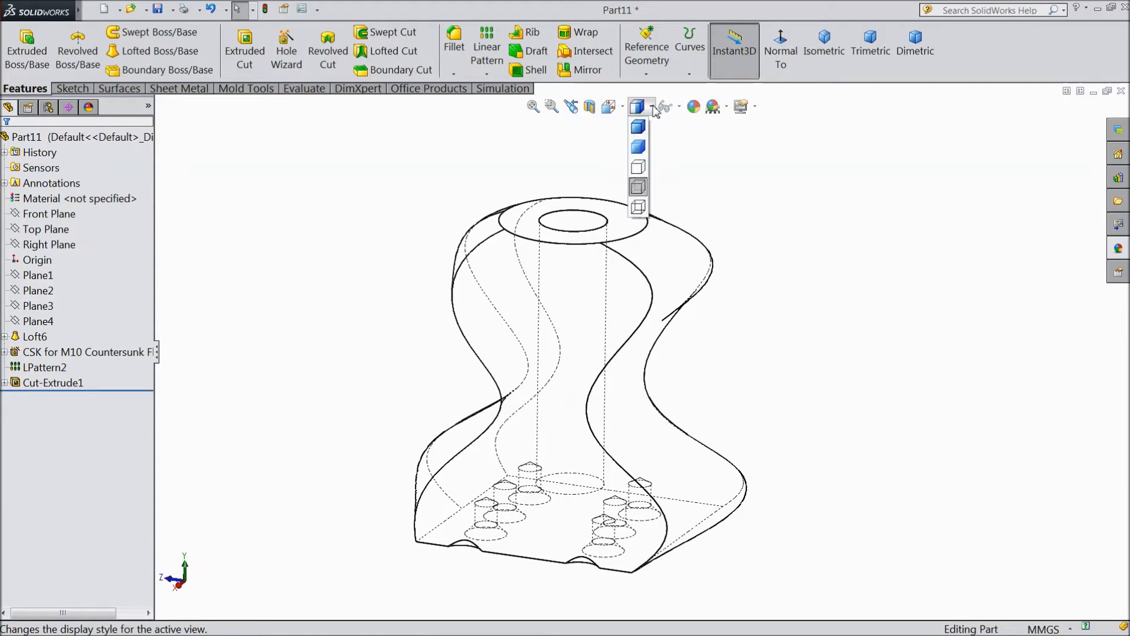
pyautogui.moveTo(637, 209)
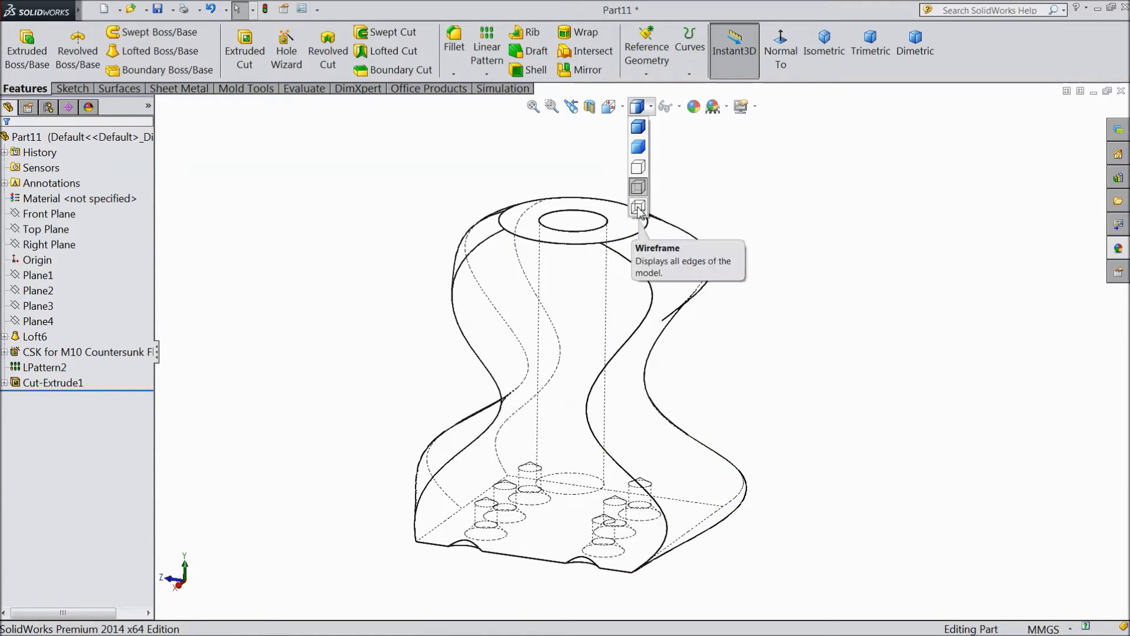
pyautogui.click(637, 207)
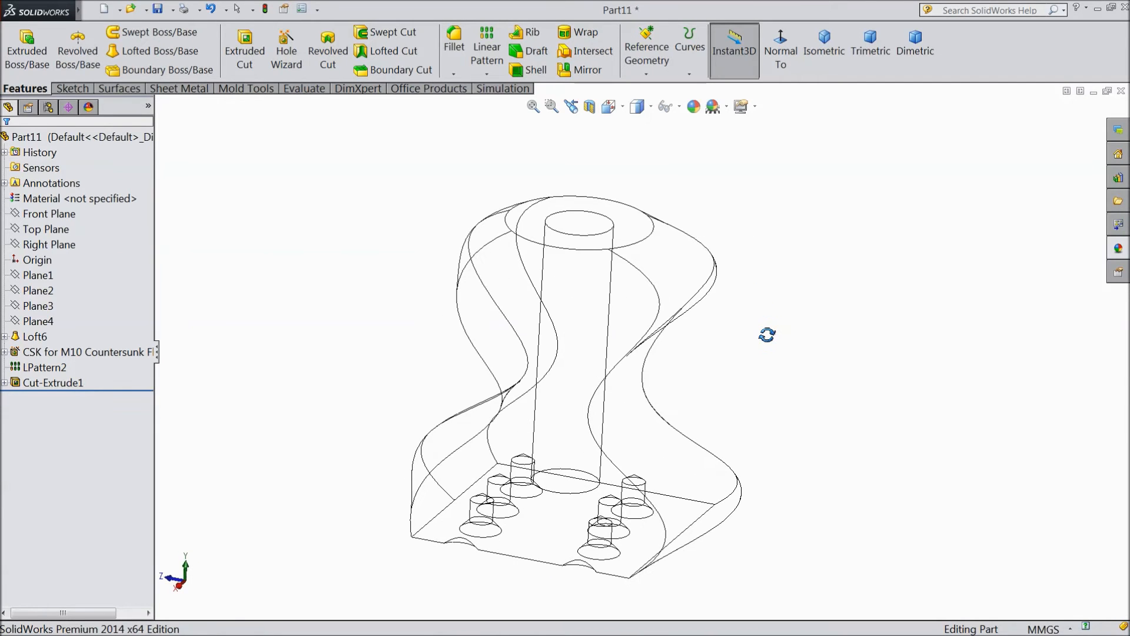
pyautogui.click(637, 106)
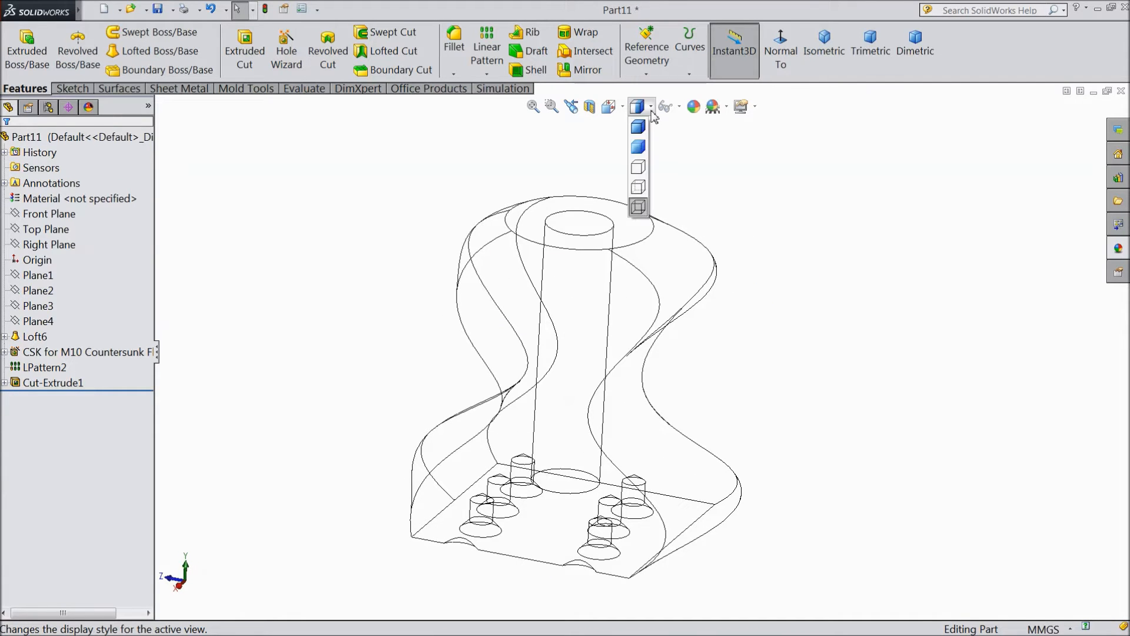
pyautogui.moveTo(652, 114)
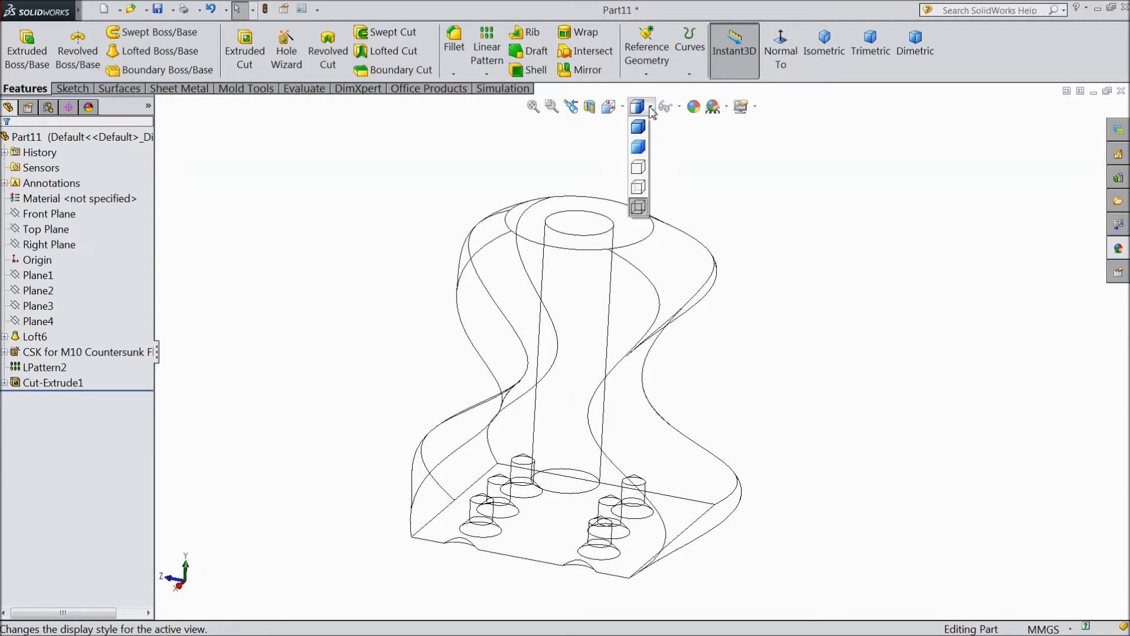
pyautogui.click(637, 127)
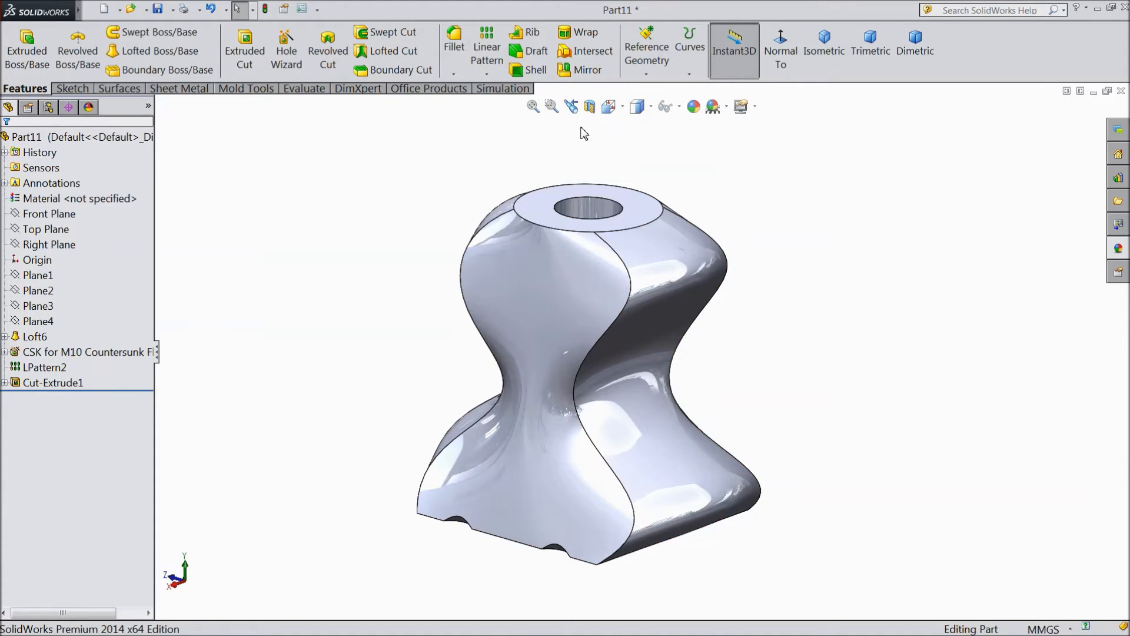
pyautogui.moveTo(589, 126)
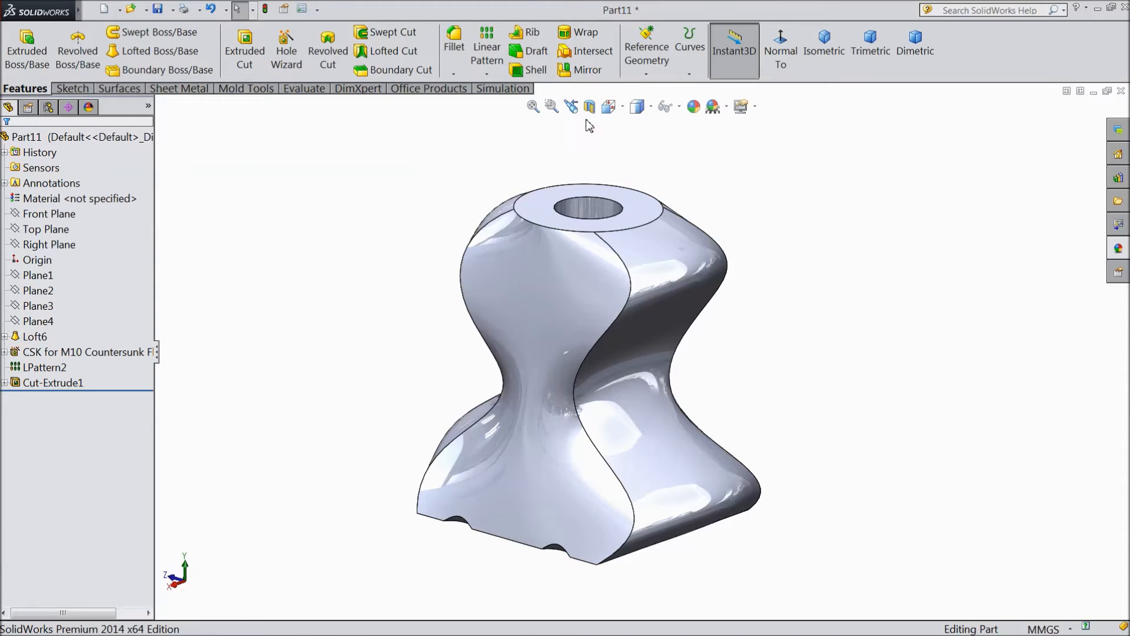
pyautogui.moveTo(588, 106)
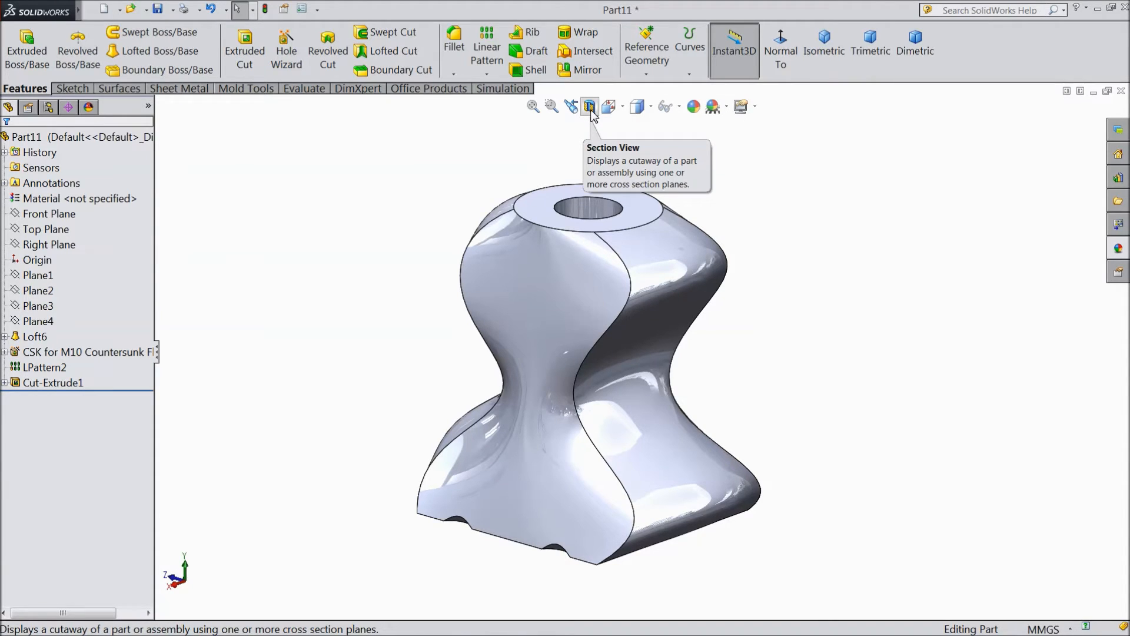
# - Start a Section View and push the cutting plane to a 77 mm offset
pyautogui.click(590, 107)
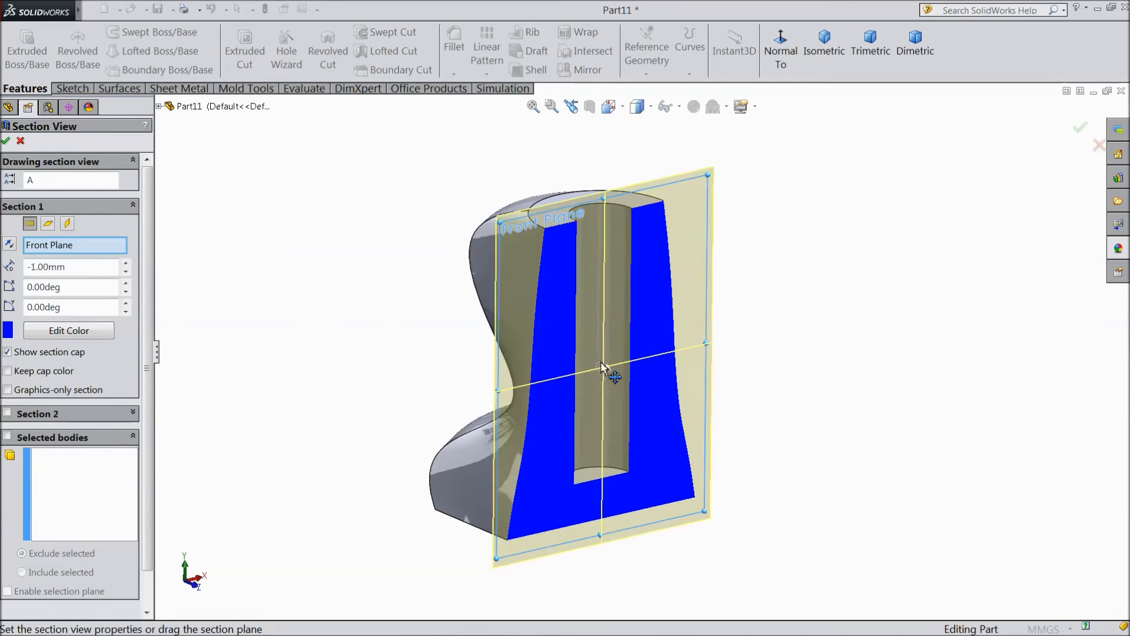
pyautogui.moveTo(601, 367); pyautogui.dragTo(536, 320)
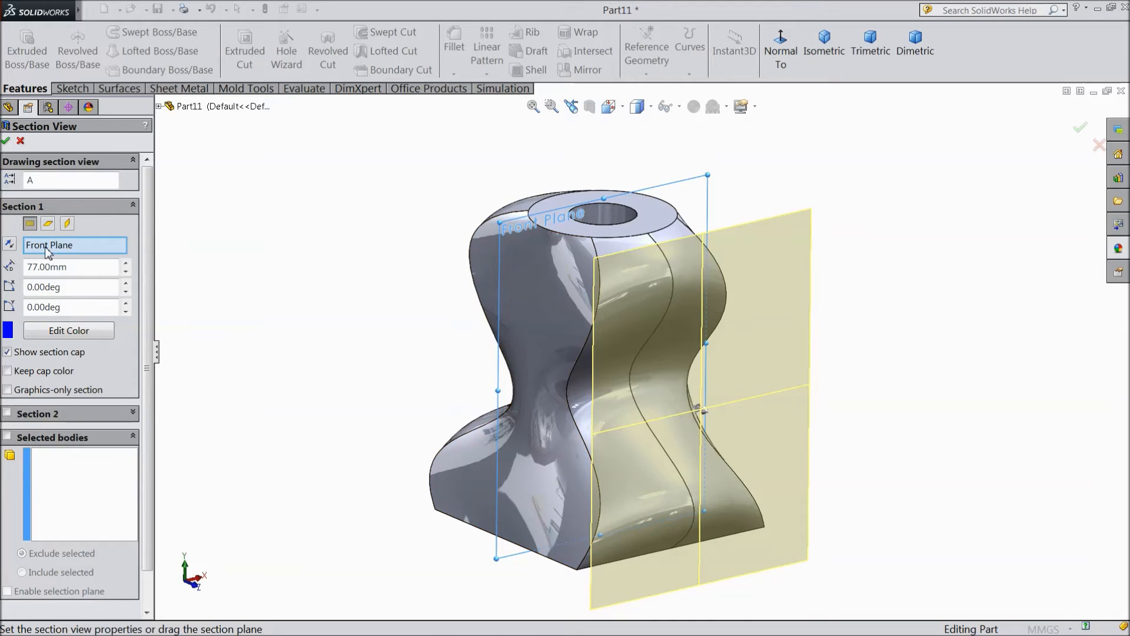
# - Try the Top plane as cutter, then another reference plane exposing the centre bore, and confirm
pyautogui.click(47, 222)
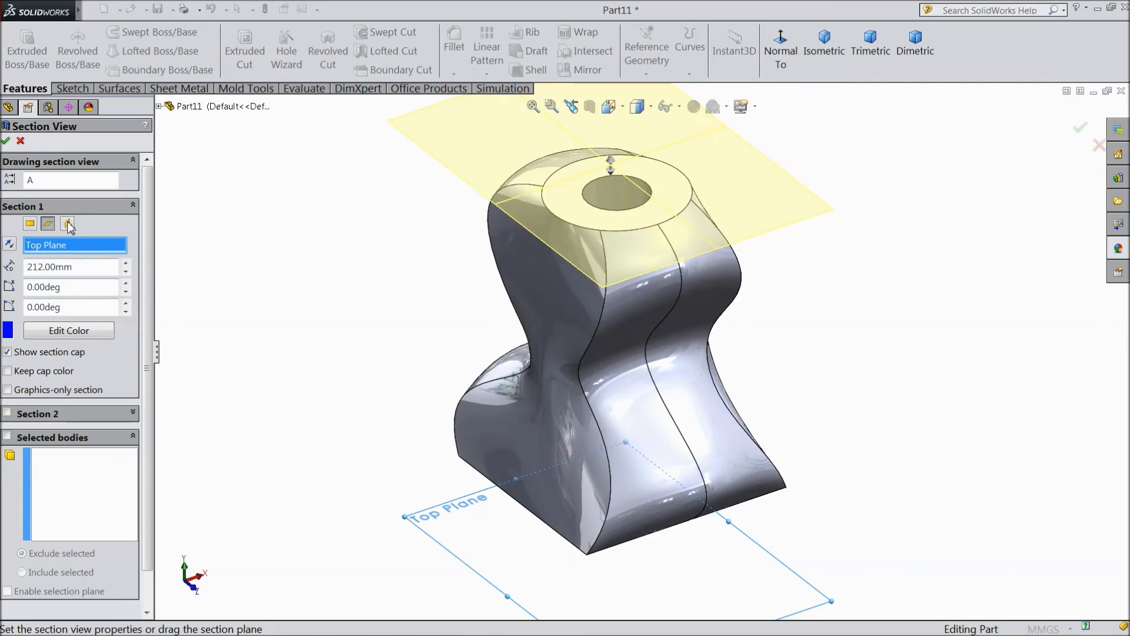
pyautogui.click(67, 224)
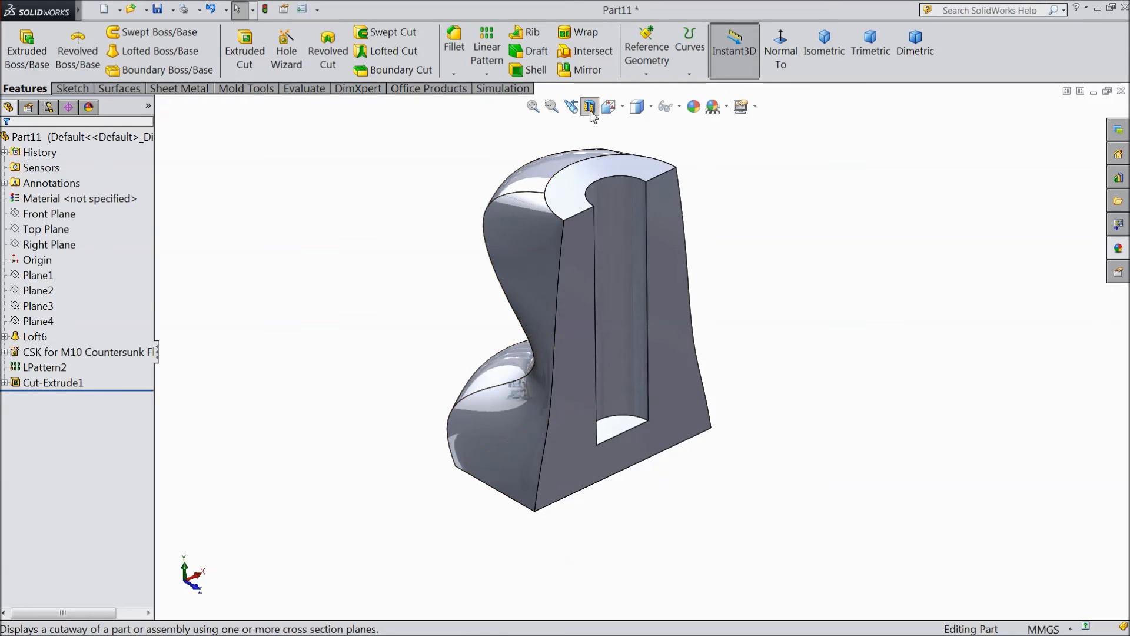
pyautogui.moveTo(589, 107)
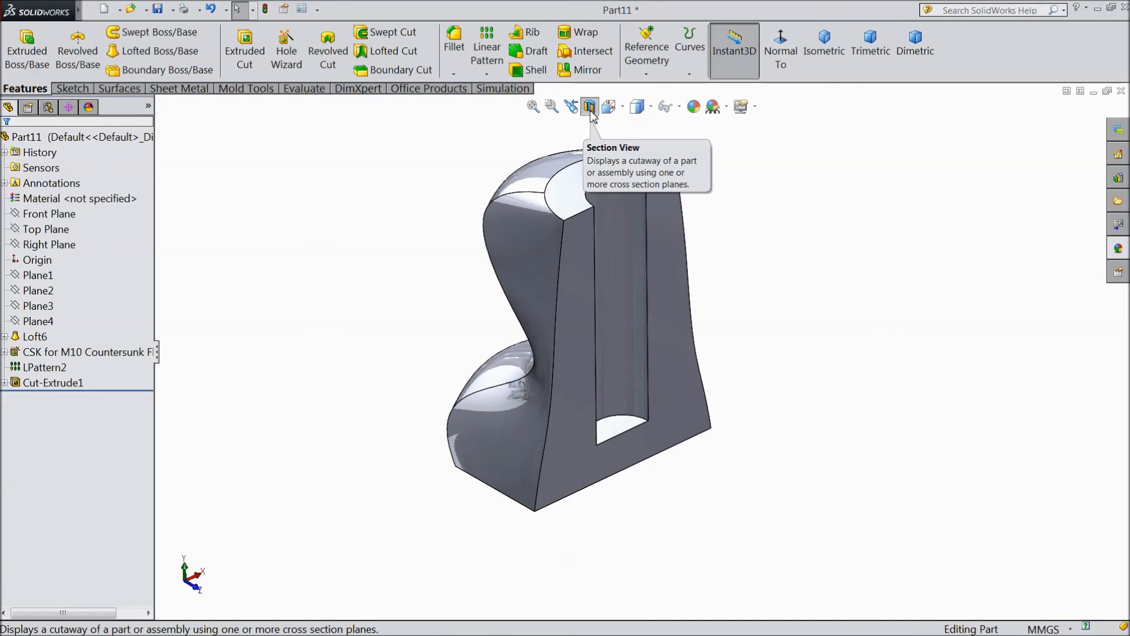